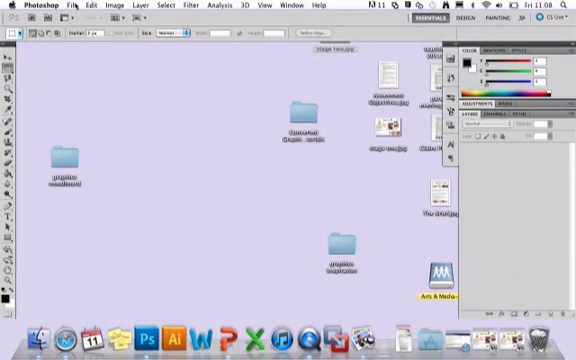
Start a new document from the File menu for the A4, 300 ppi white canvas
left_click(68, 6)
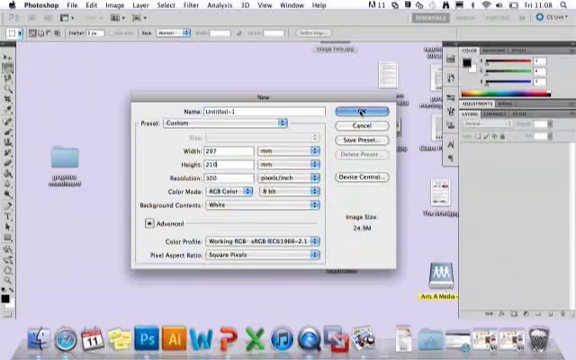
Create the blank A4 document and open the graphics moodboard image folder
left_click(356, 109)
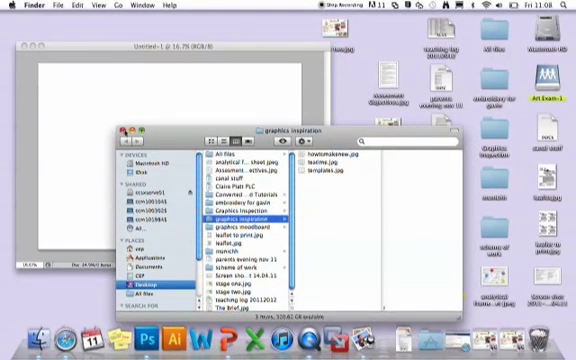
left_click(154, 338)
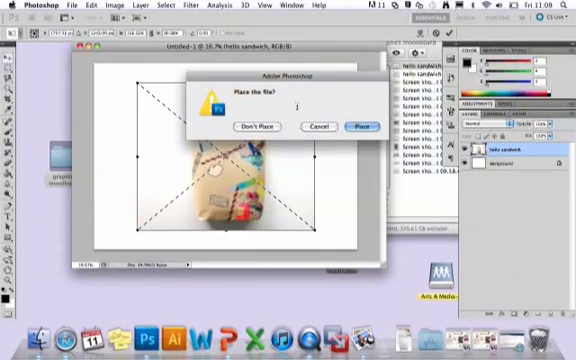
Place the hello sandwich bag photo and drag it into the top-left corner
left_click(363, 126)
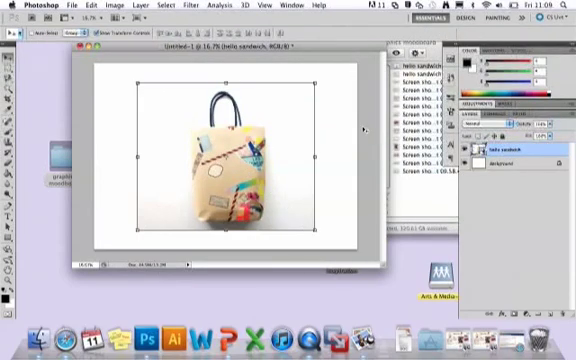
mouse_move(340, 227)
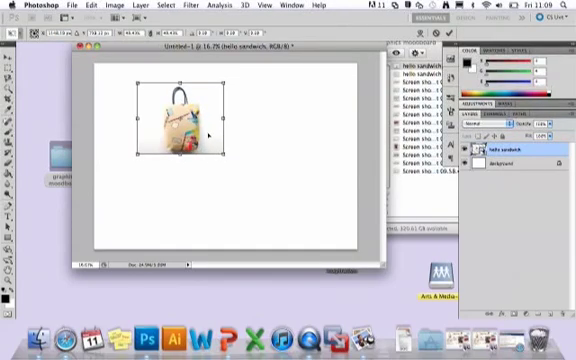
left_click_drag(180, 115, 140, 95)
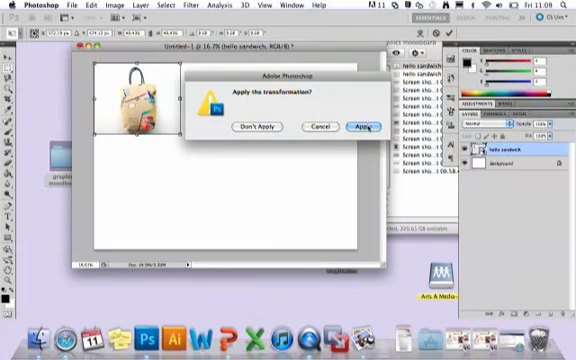
left_click(362, 126)
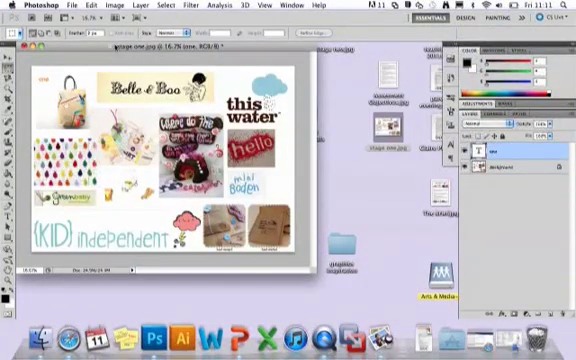
Save the collage as a JPEG named 'stage one' on the Desktop
left_click(72, 5)
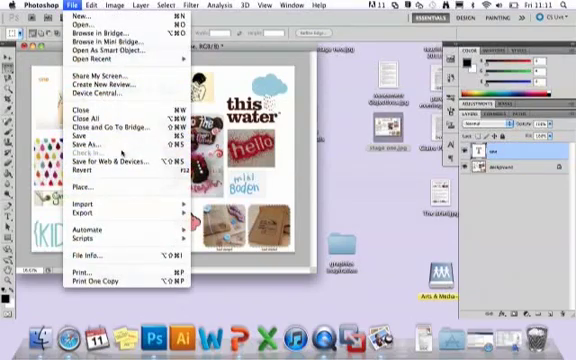
left_click(90, 141)
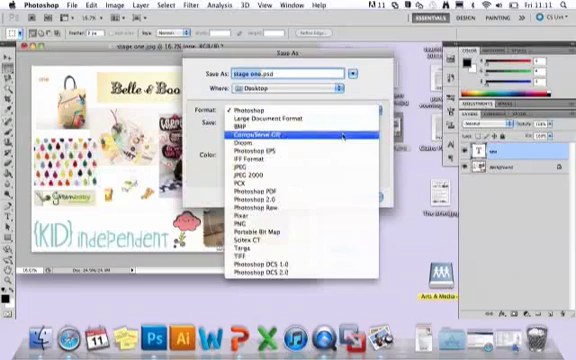
left_click(245, 172)
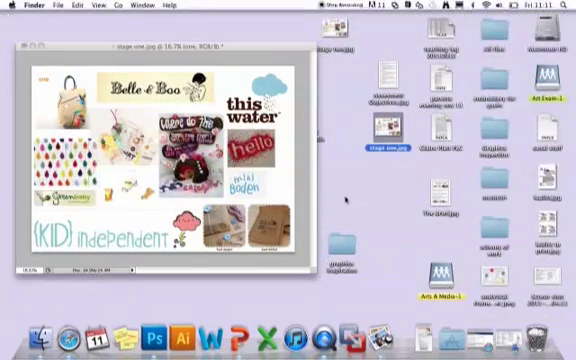
Review the Lesson One post's collage and numbered credits in Blogger, then save the draft
left_click(155, 331)
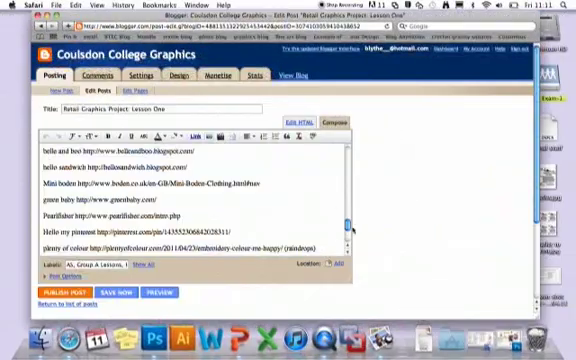
left_click(335, 123)
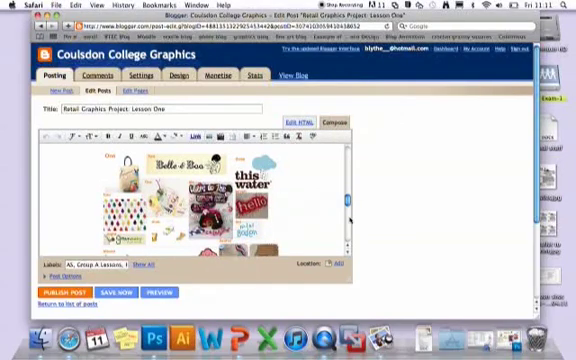
left_click(295, 122)
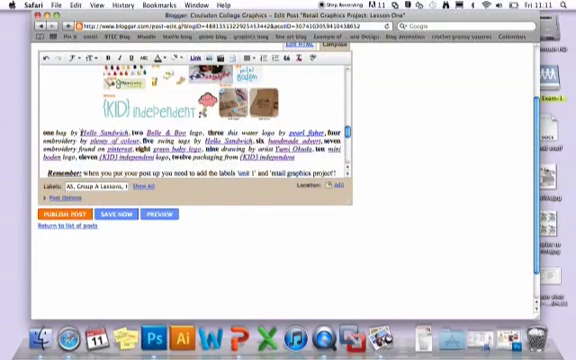
left_click(116, 213)
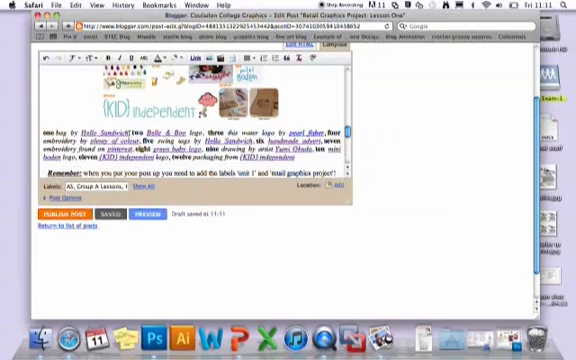